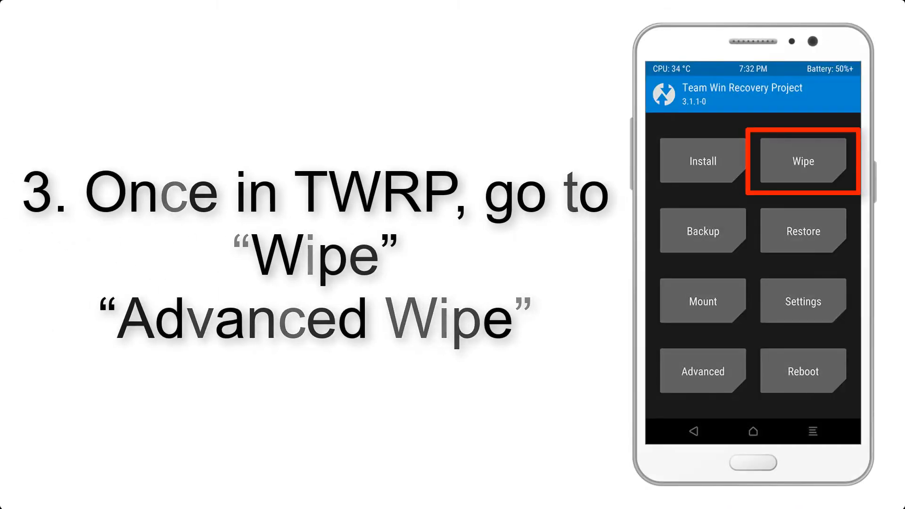
pyautogui.click(801, 160)
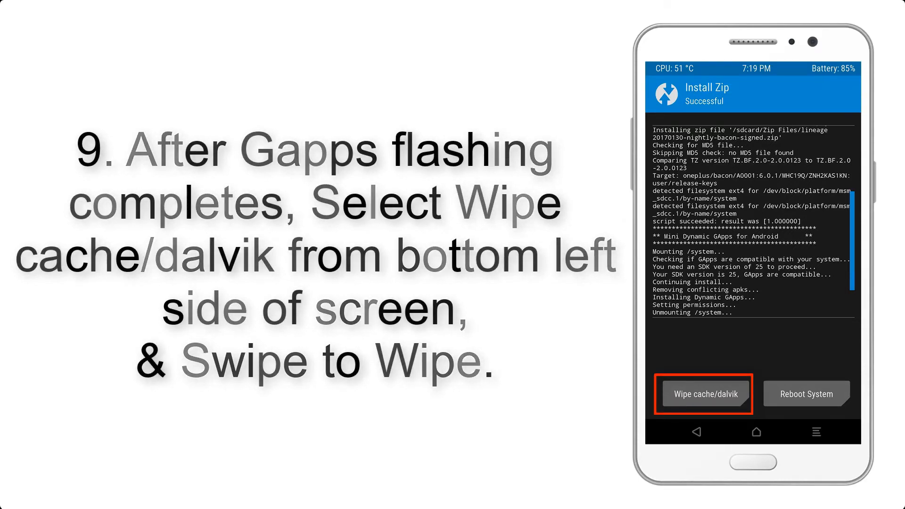
pyautogui.click(805, 394)
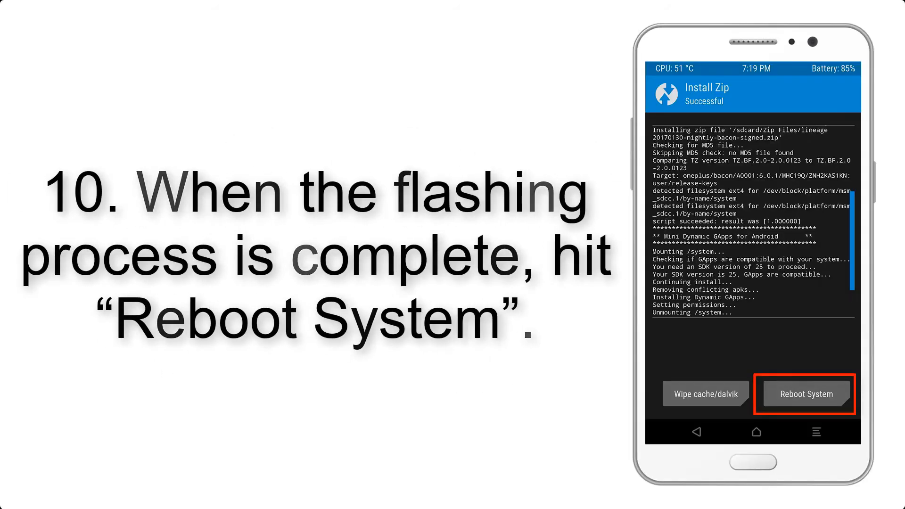